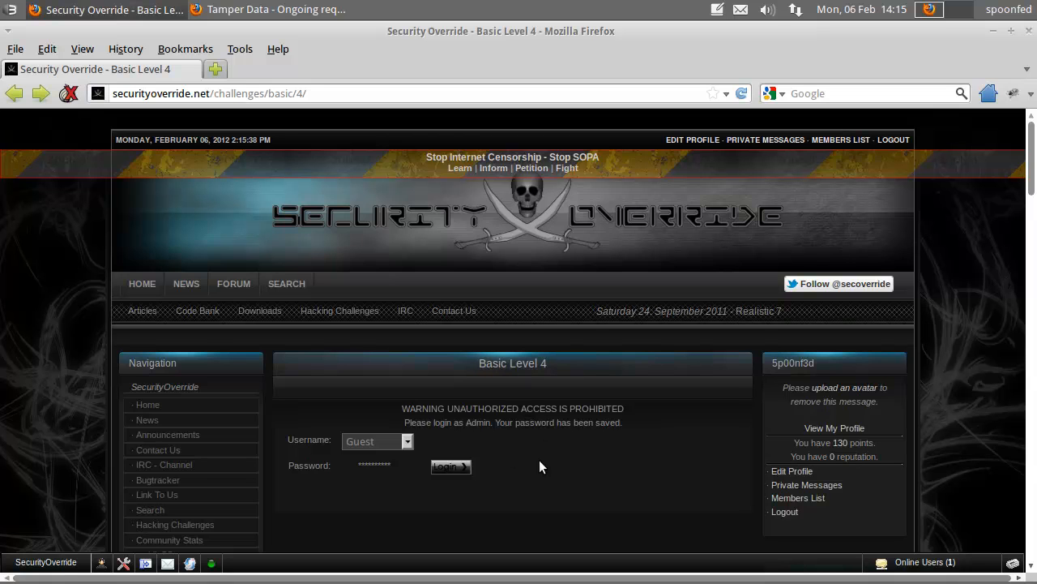
mouse_move(521, 451)
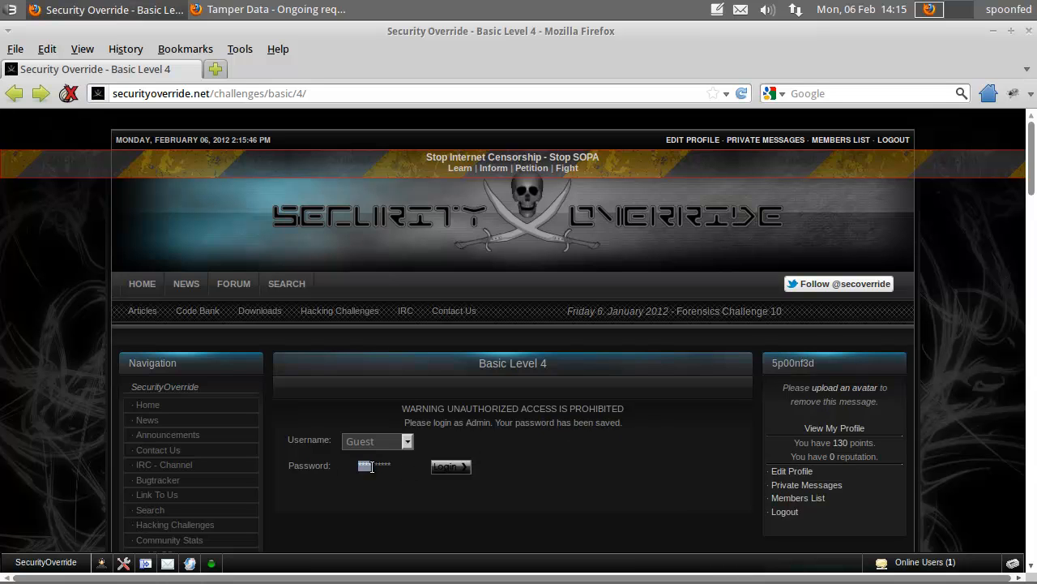
Check the login form's usernames, then start Tamper Data intercepting outgoing requests.
click(407, 441)
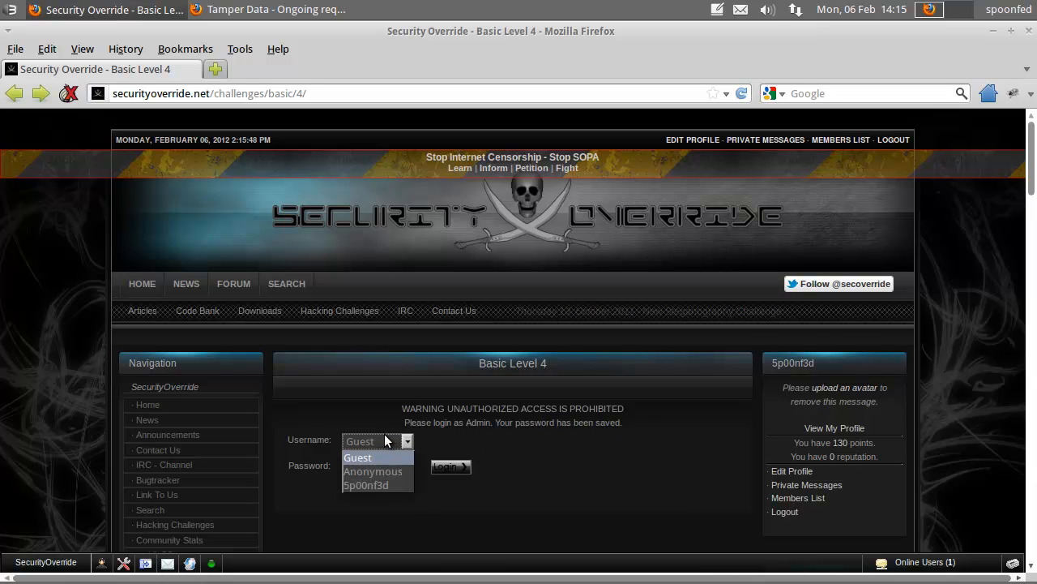
mouse_move(366, 485)
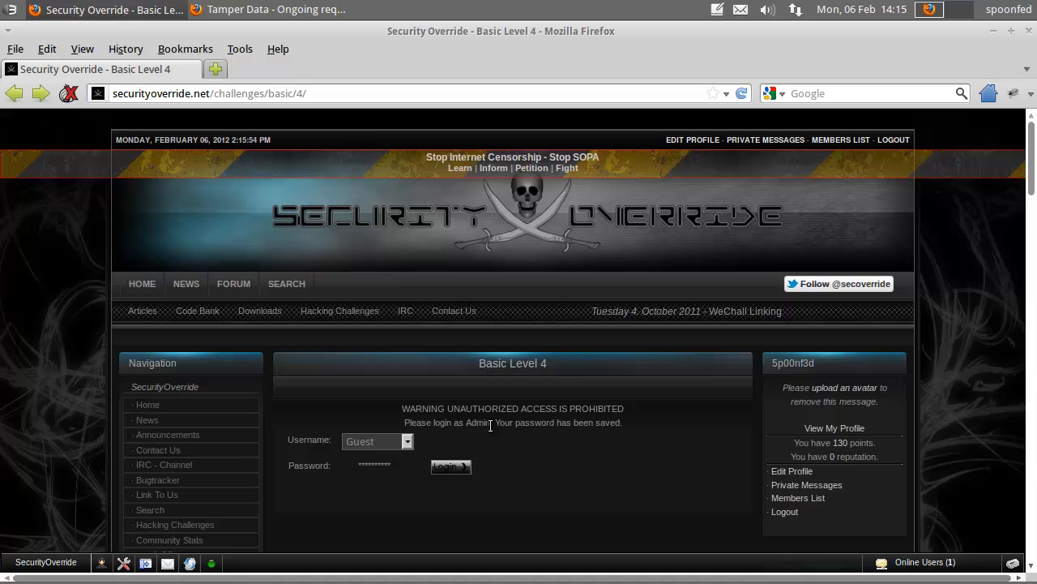
click(240, 49)
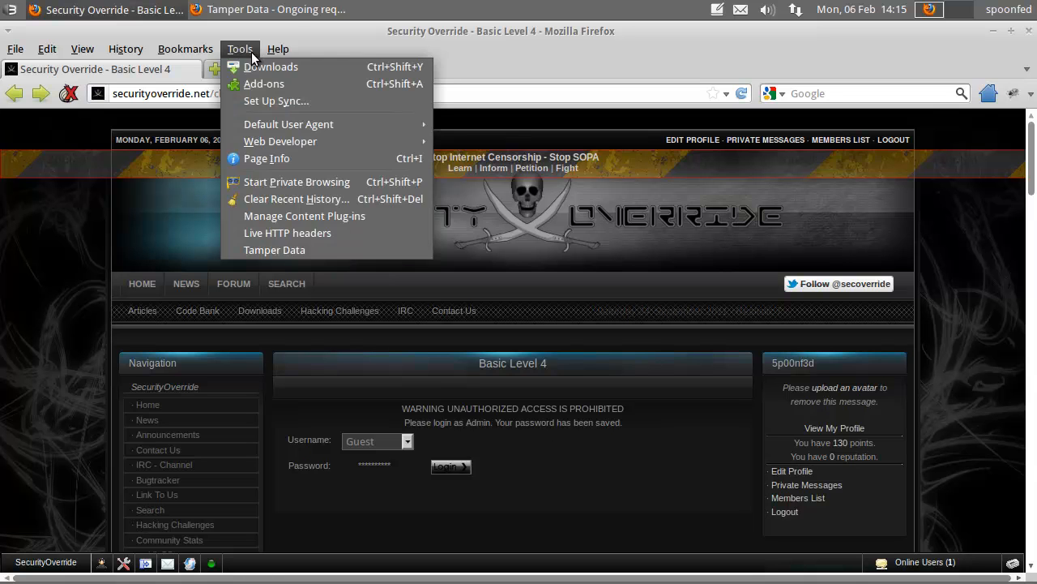
click(274, 250)
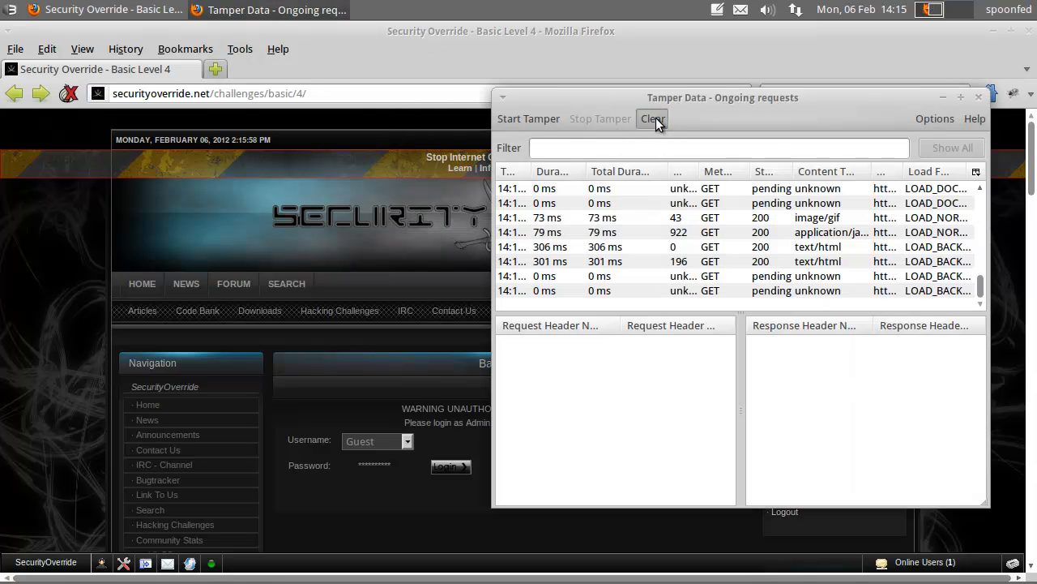
click(653, 118)
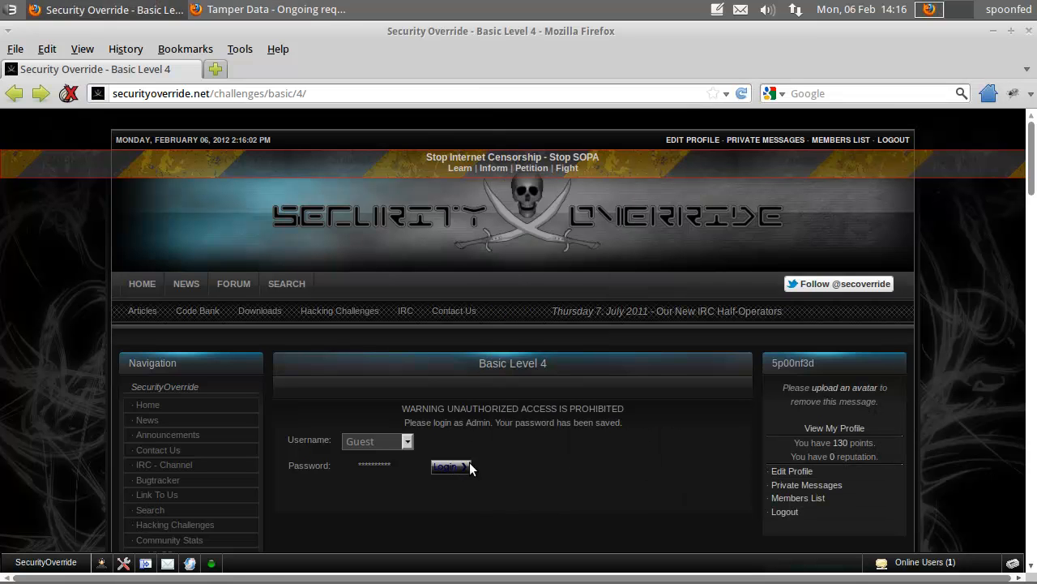
Submit the Guest login, intercept it, and resend with uname changed to Admin.
click(446, 466)
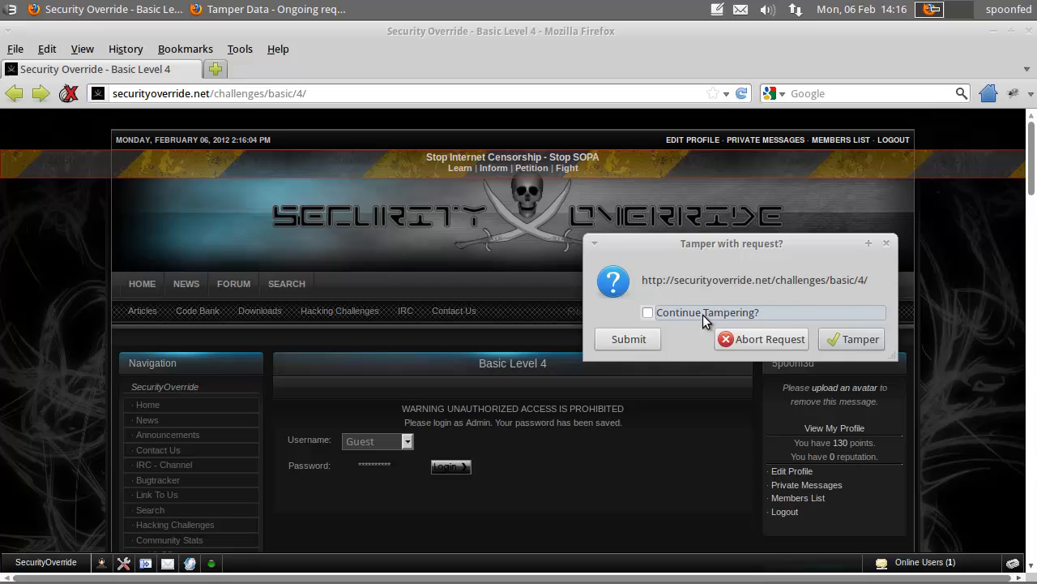
click(851, 338)
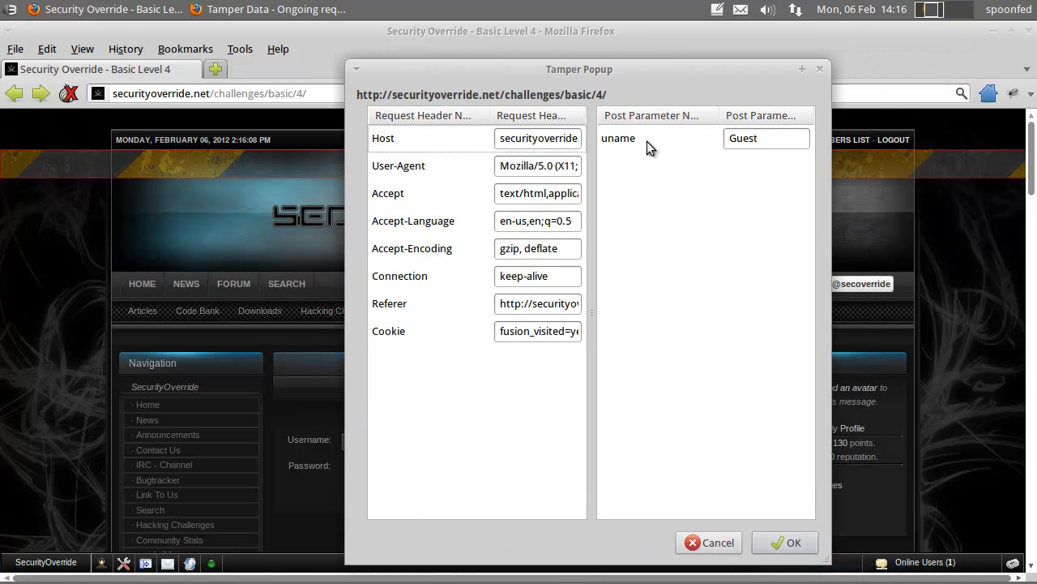
click(619, 138)
text(Admin)
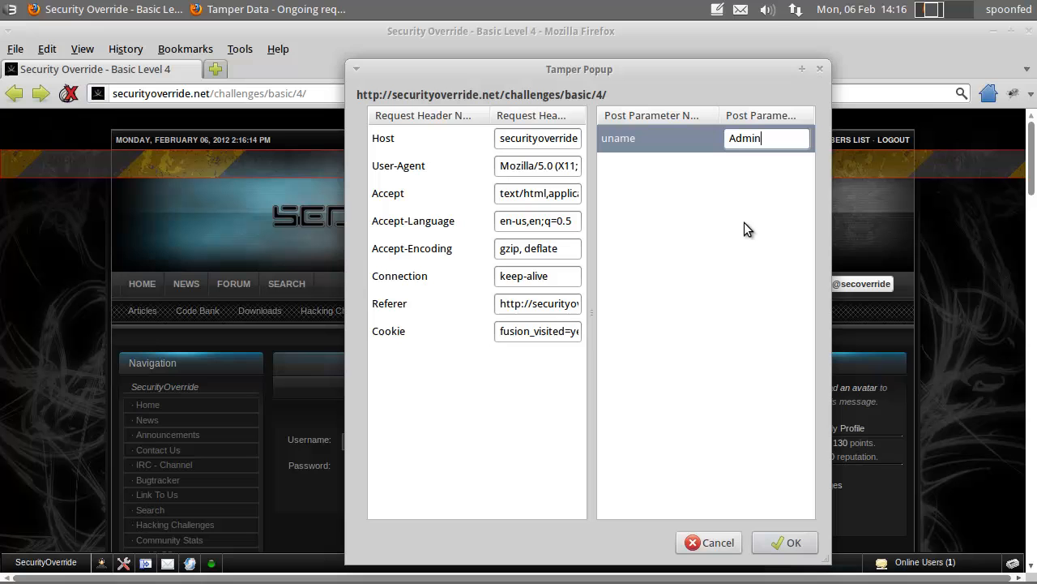
click(785, 542)
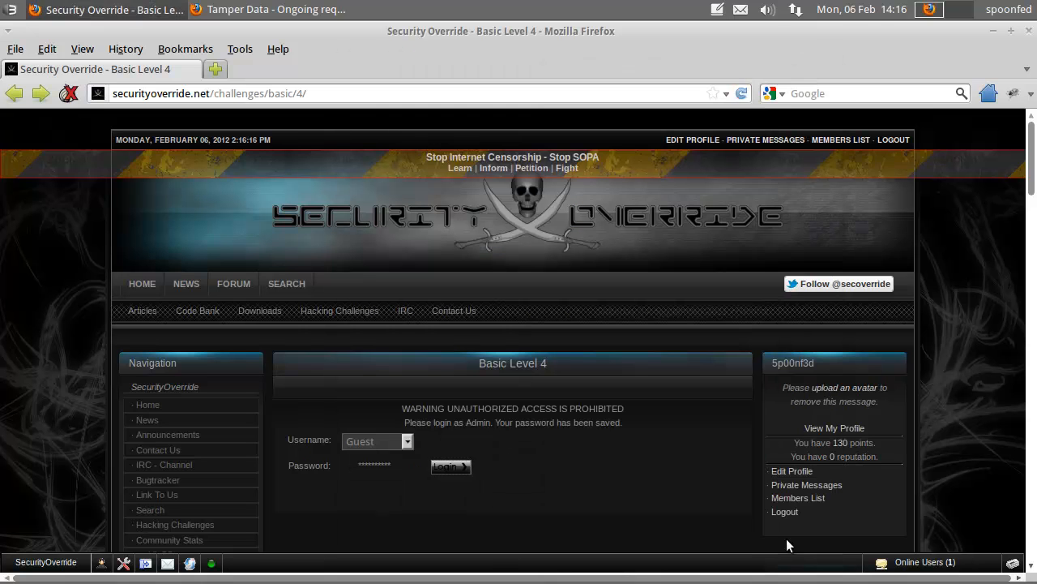
Load the Basic Level 4 Congratulations page and scroll to the POST versus GET explanation.
click(451, 466)
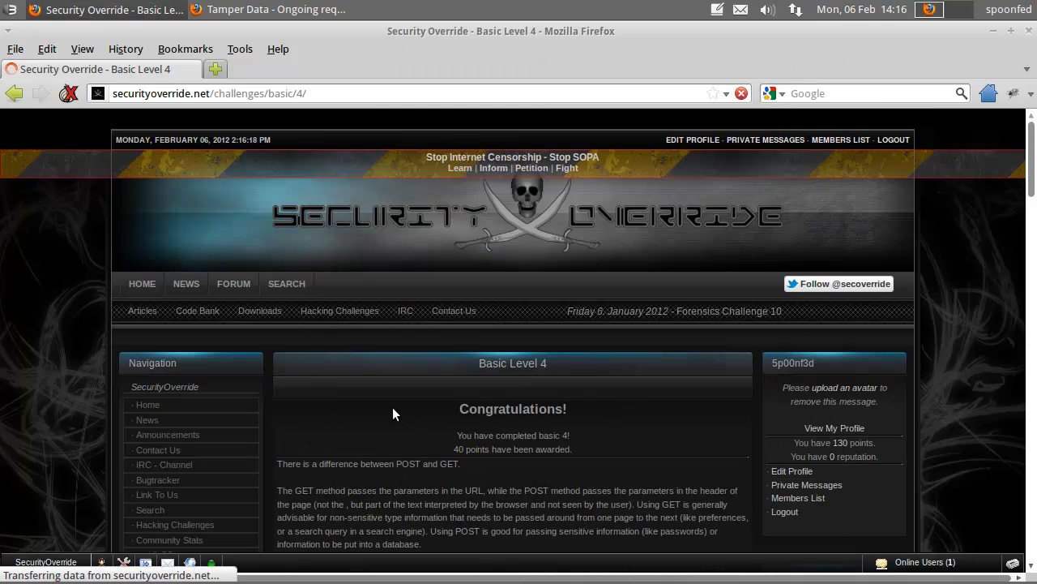
scroll(down, 3)
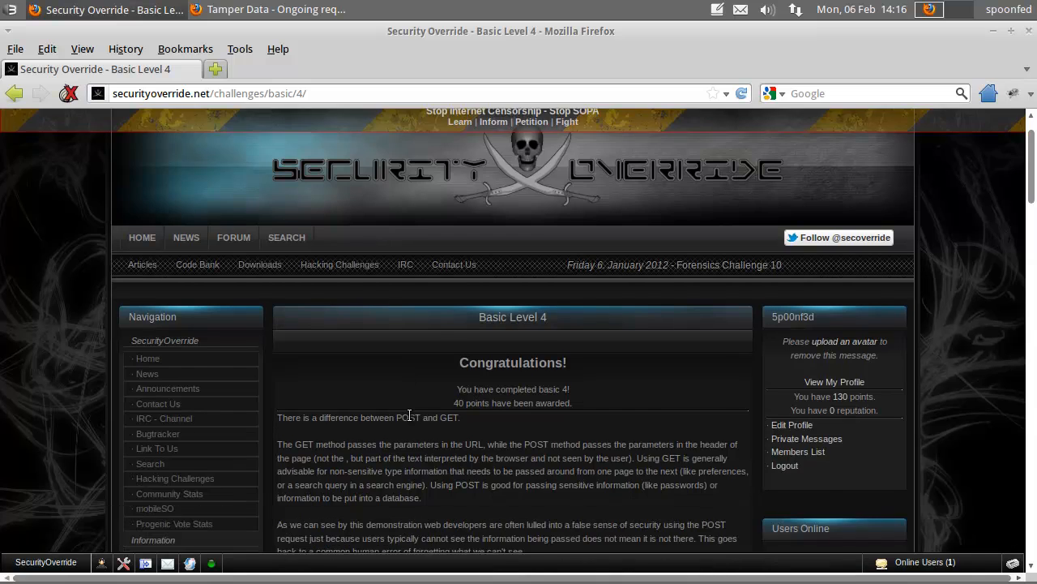
scroll(down, 3)
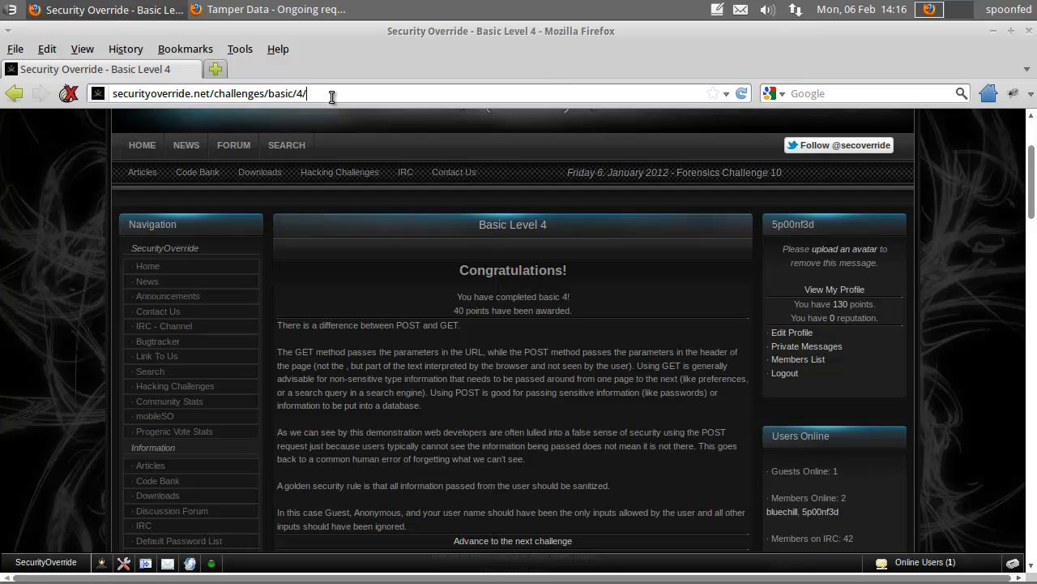
mouse_move(376, 112)
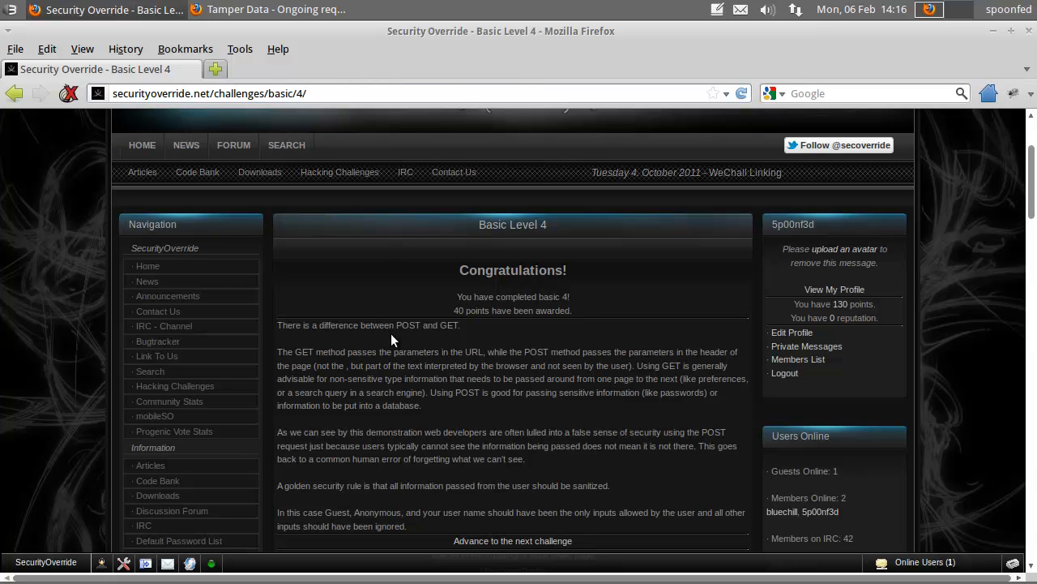
mouse_move(381, 426)
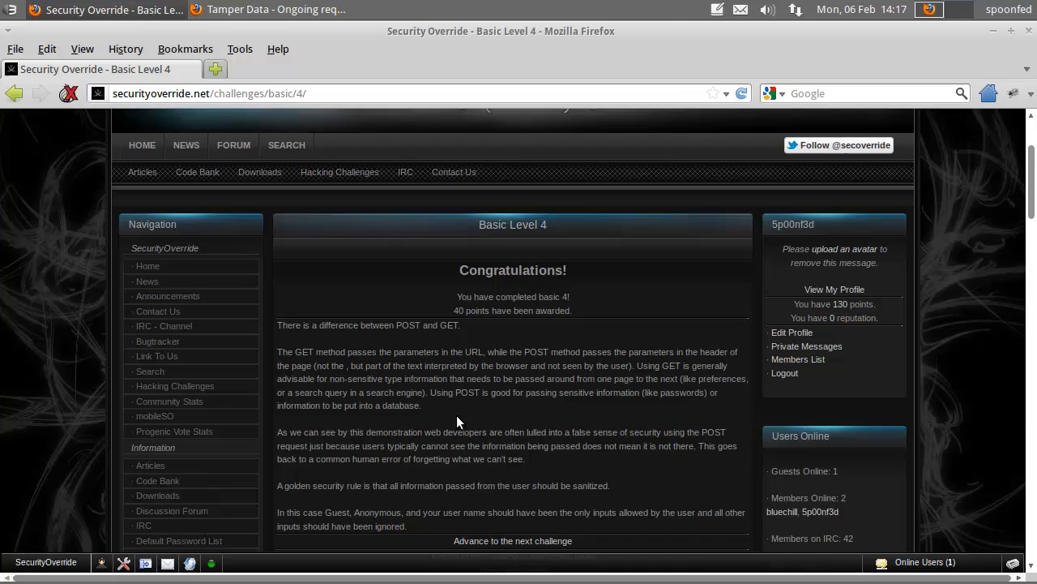
scroll(down, 3)
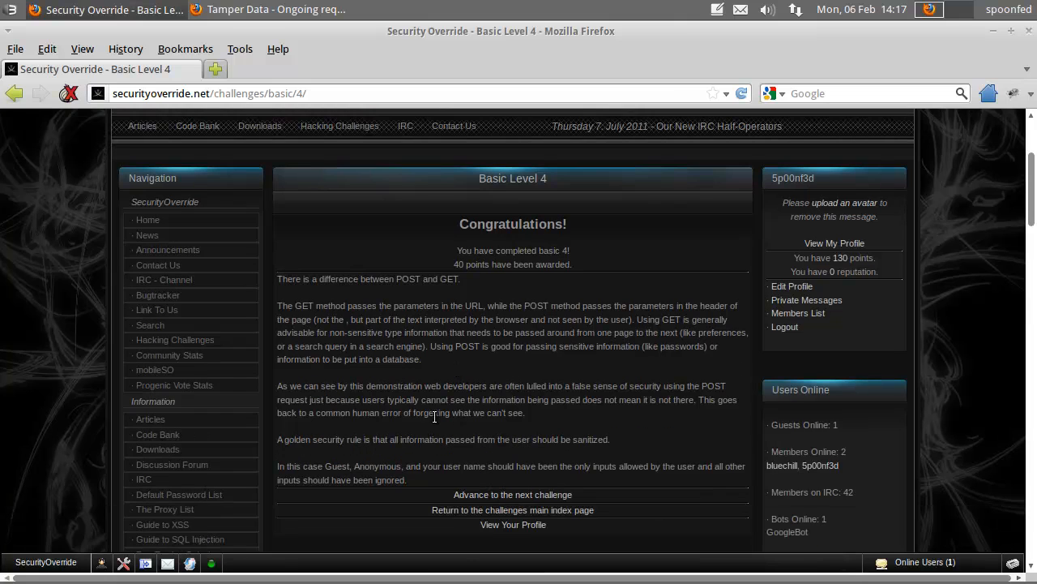
mouse_move(420, 426)
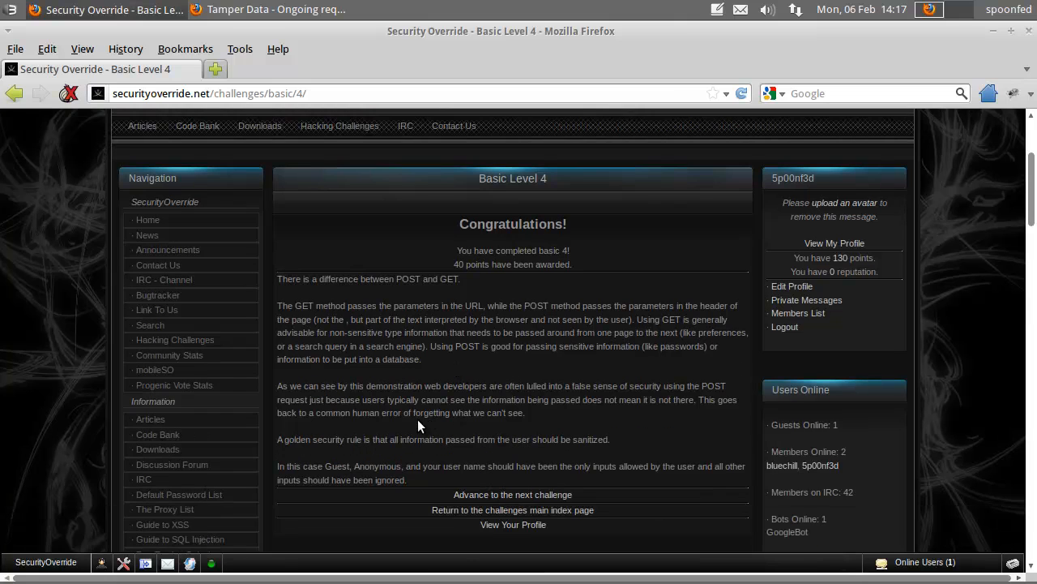